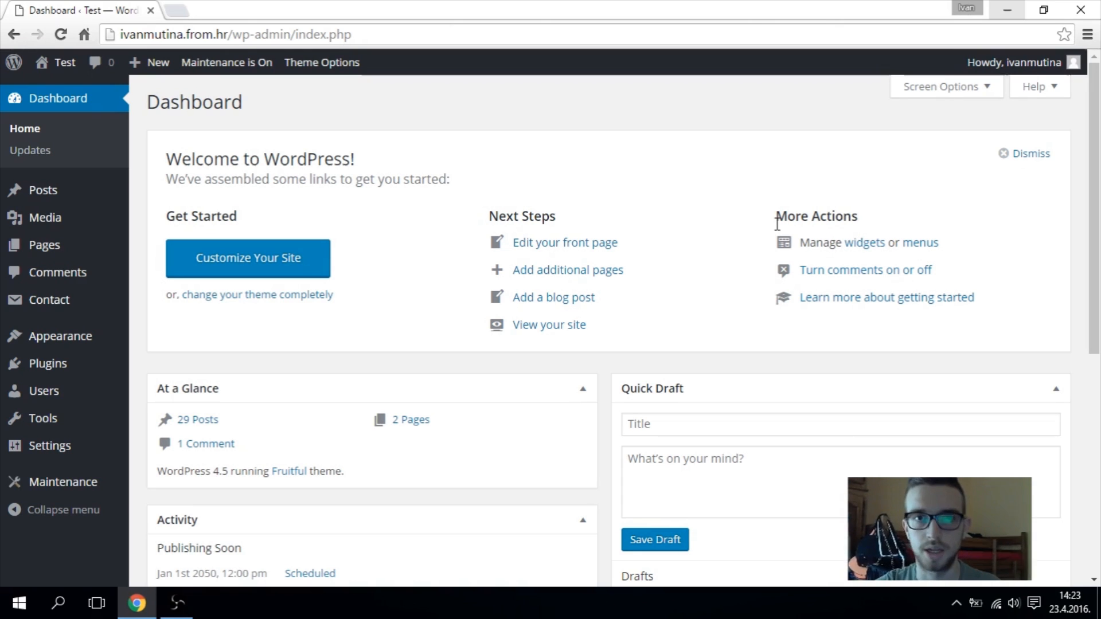
pyautogui.moveTo(610, 198)
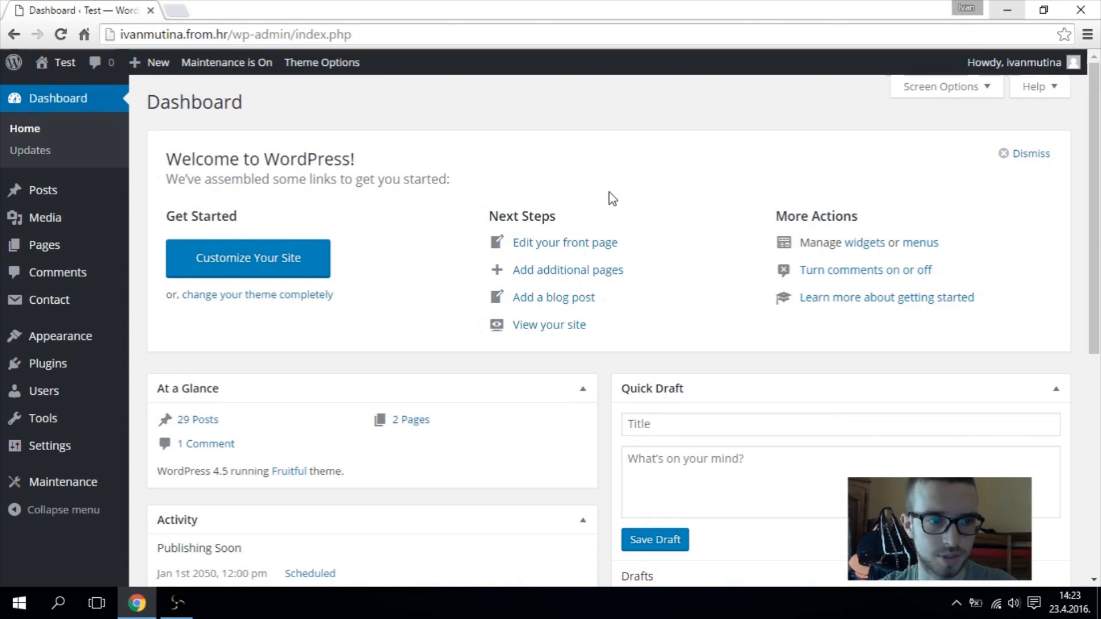
pyautogui.moveTo(47, 364)
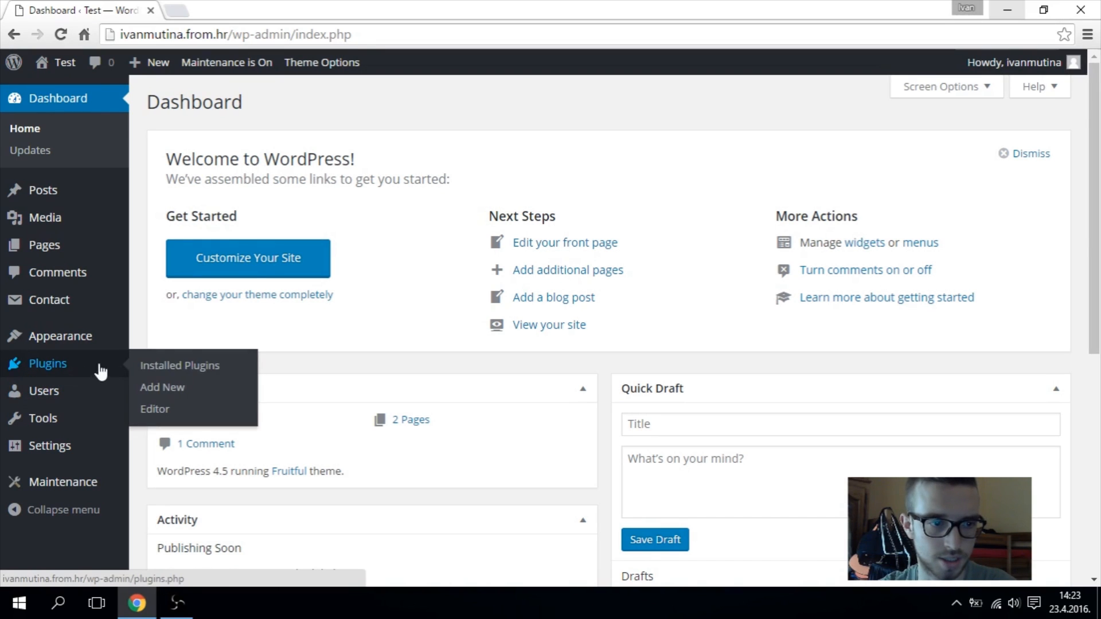
# - Search the plugin directory for 'Soundy Background Music' from Plugins > Add New
pyautogui.click(163, 387)
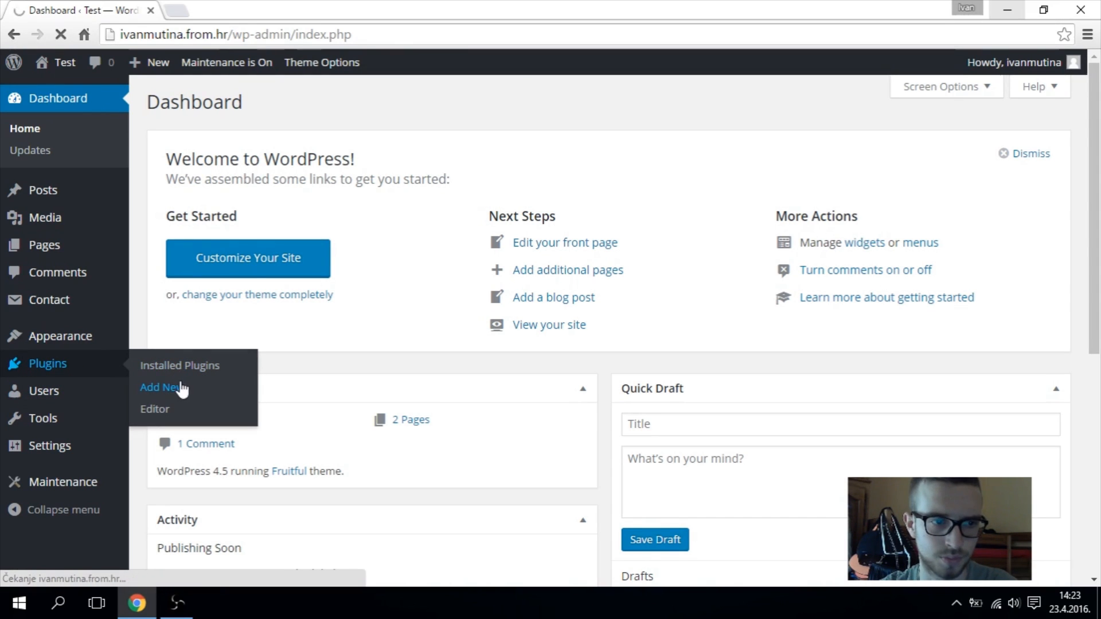
pyautogui.click(158, 388)
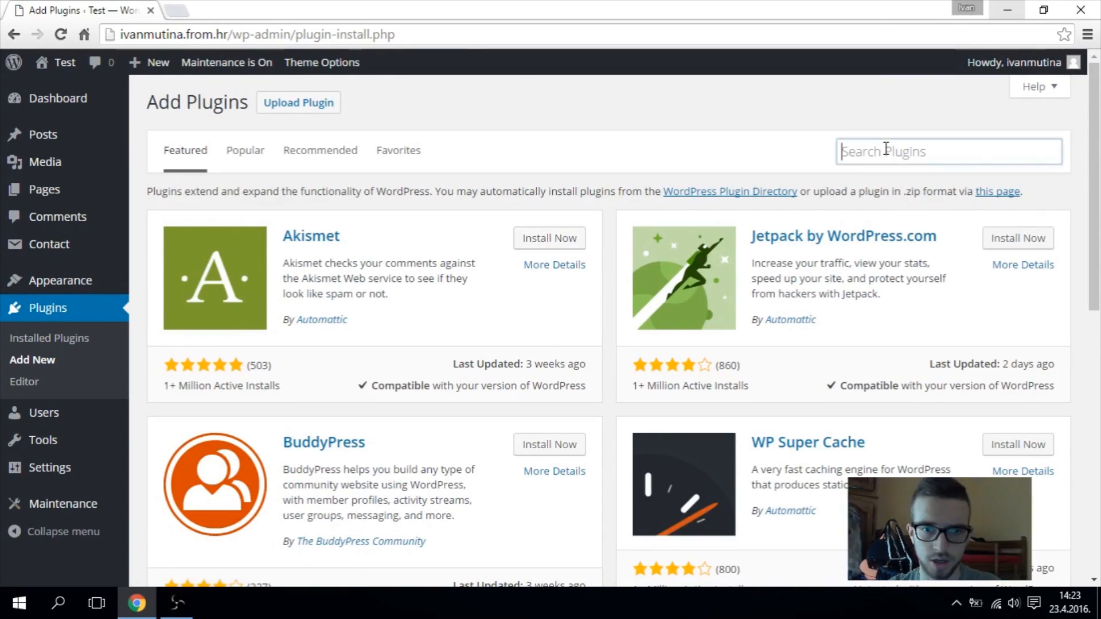
pyautogui.write('Soun')
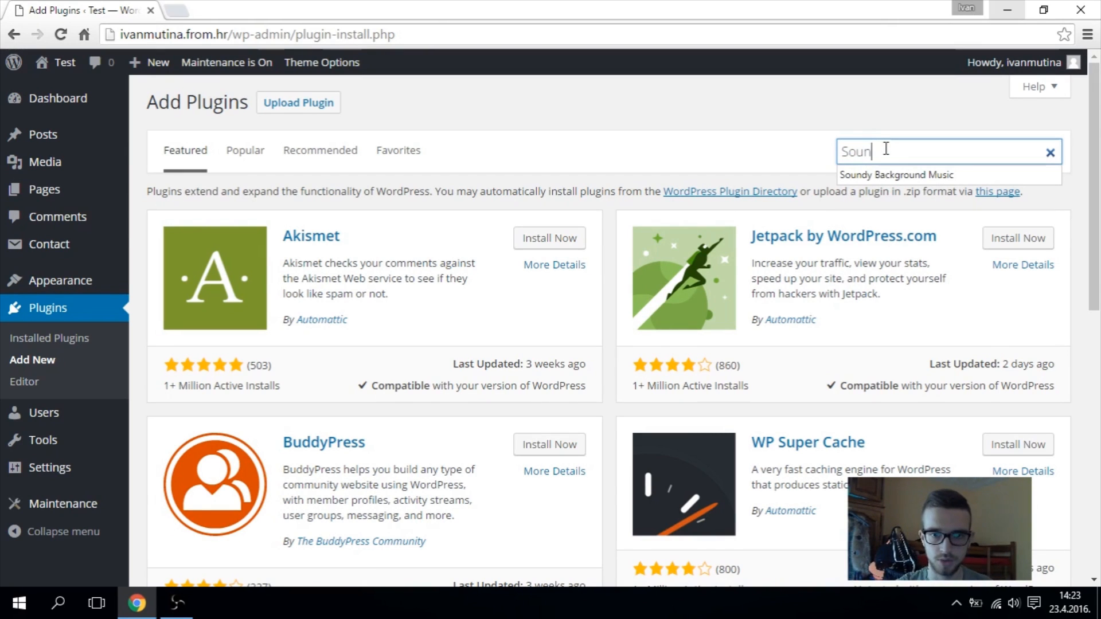
pyautogui.click(897, 175)
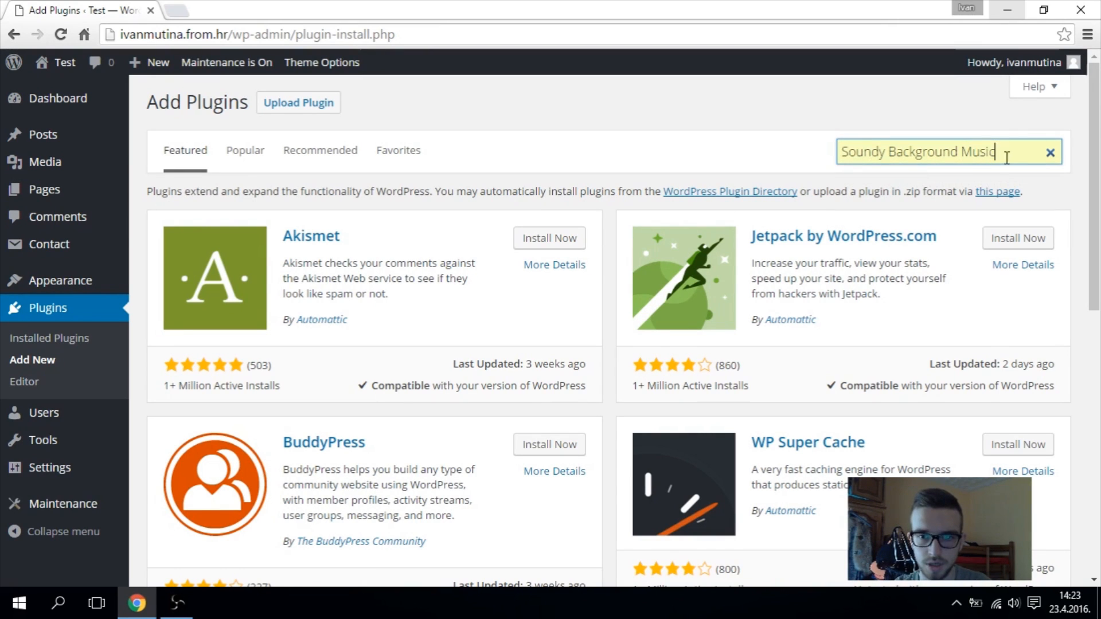
pyautogui.press('Enter')
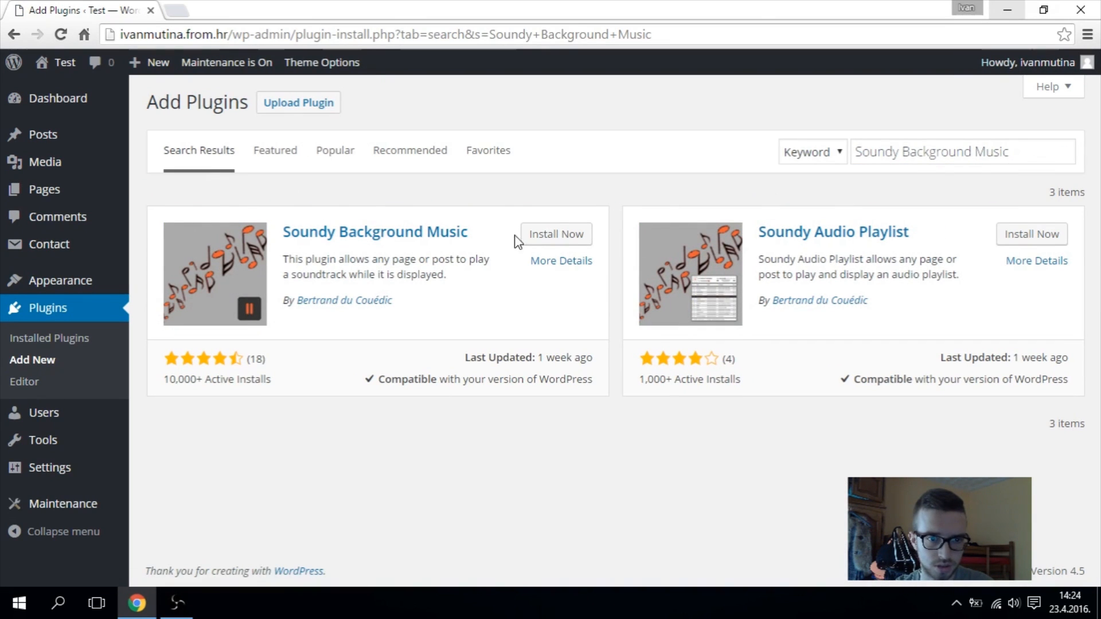
# - Install the Soundy Background Music plugin from the search results
pyautogui.click(557, 234)
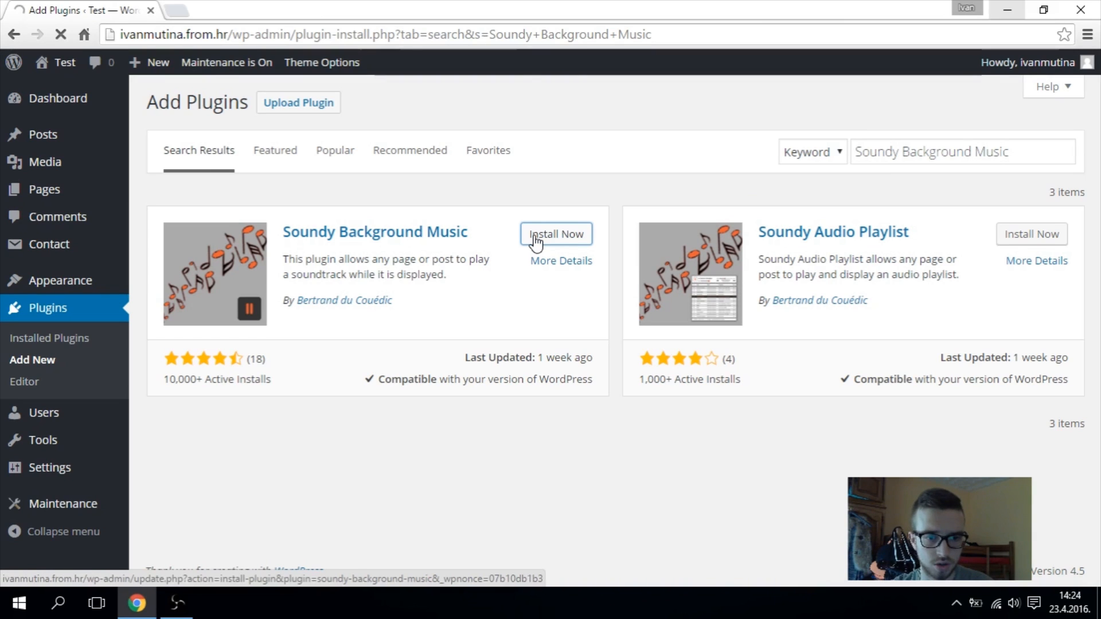
pyautogui.click(556, 234)
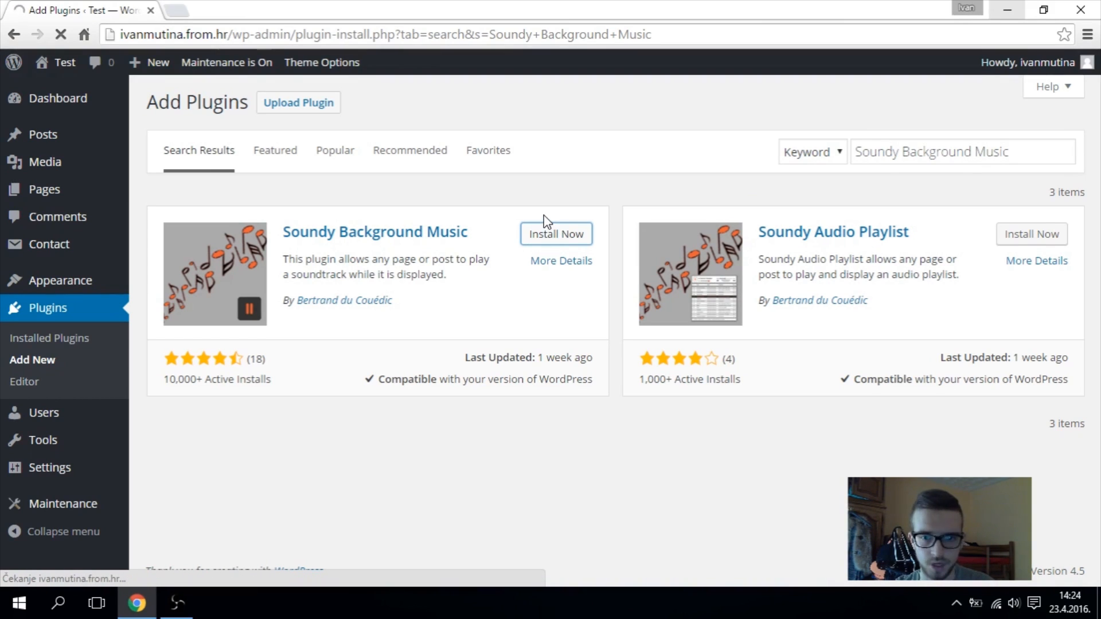
pyautogui.click(556, 234)
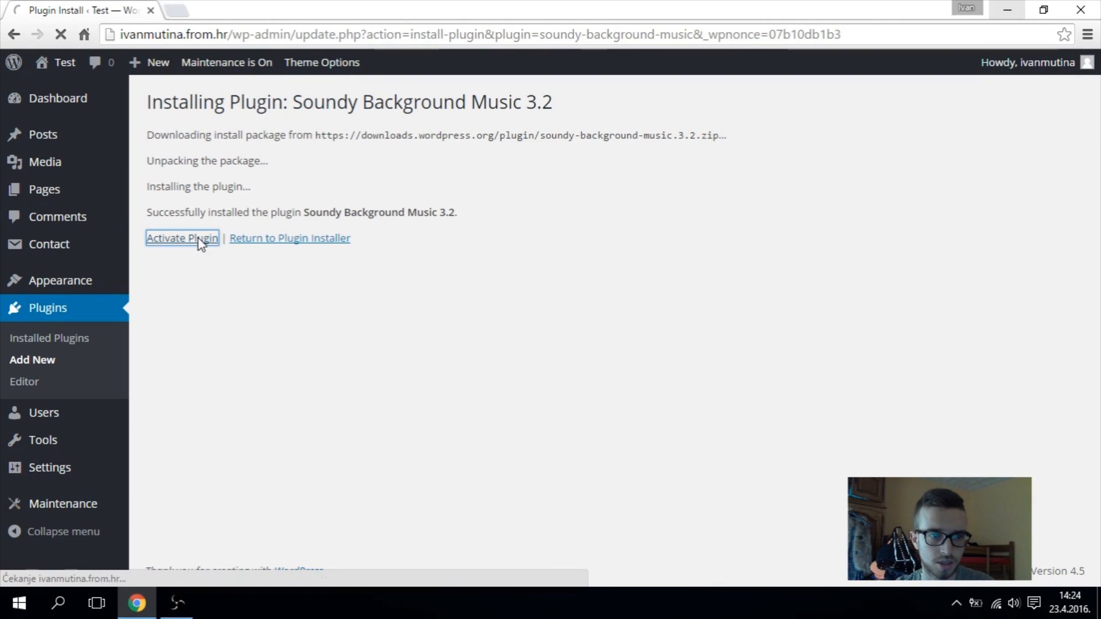
# - Activate the plugin so it appears as Soundy Background Music 3.2 in the installed list
pyautogui.click(181, 238)
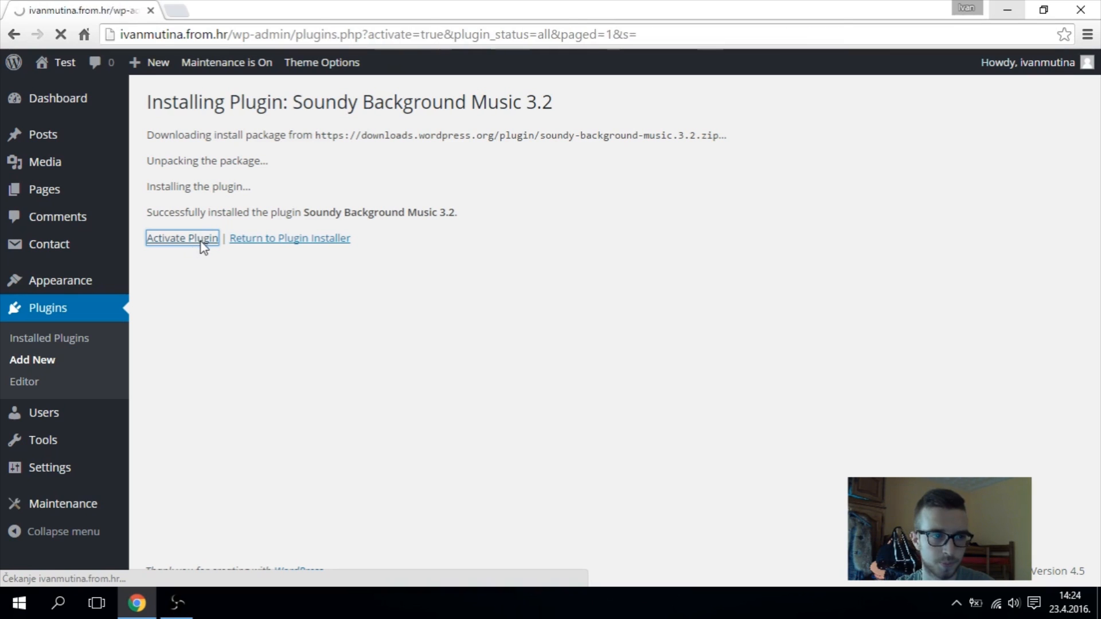
pyautogui.click(181, 239)
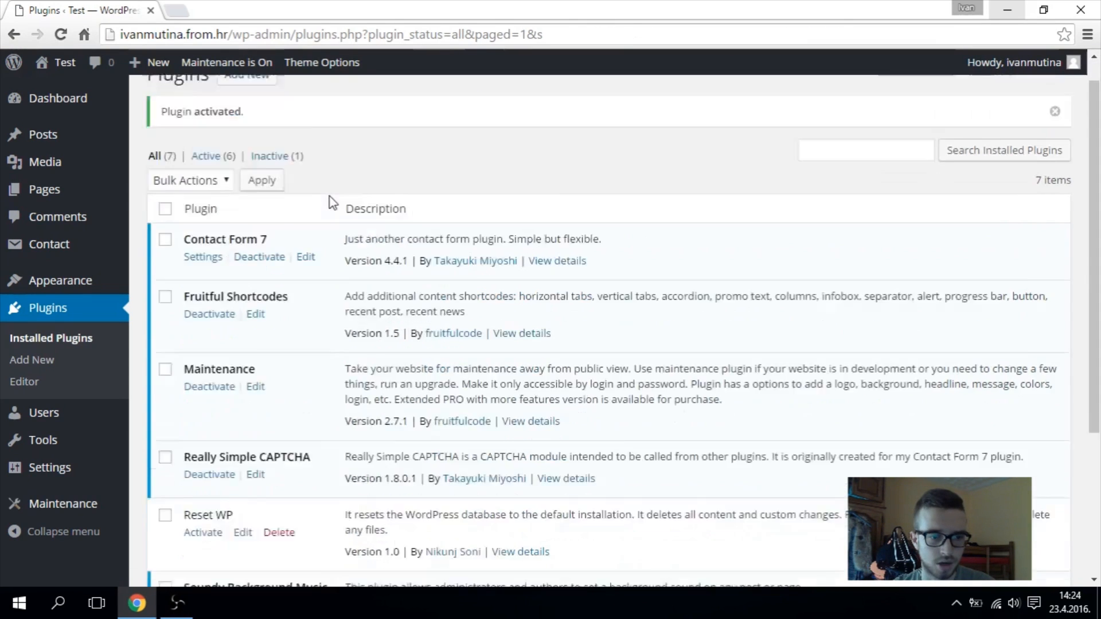
pyautogui.scroll(-3)
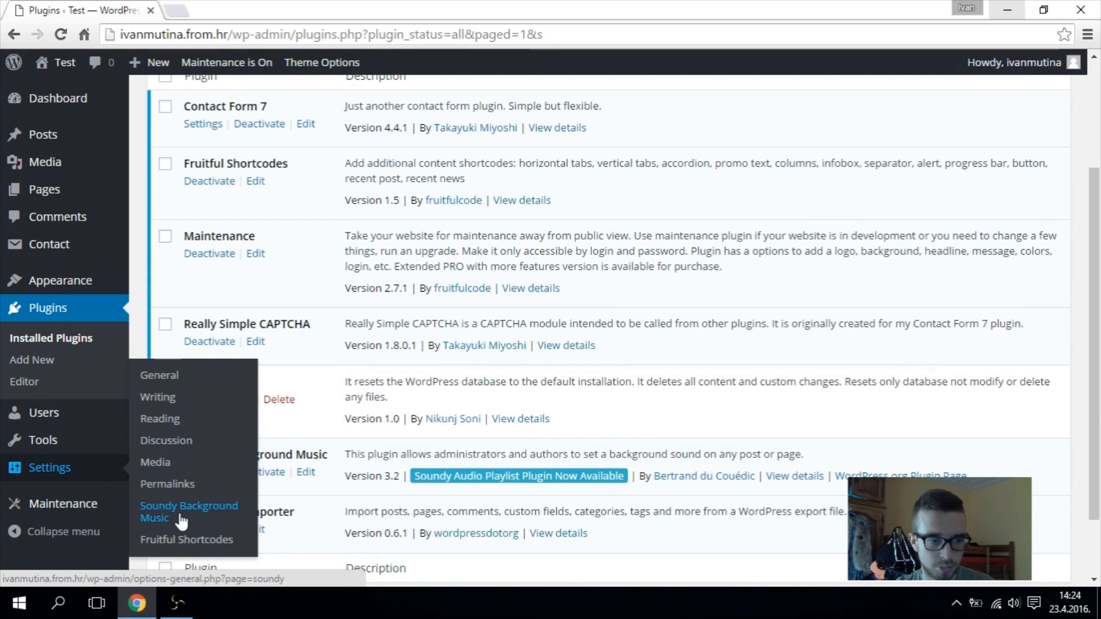
pyautogui.click(188, 512)
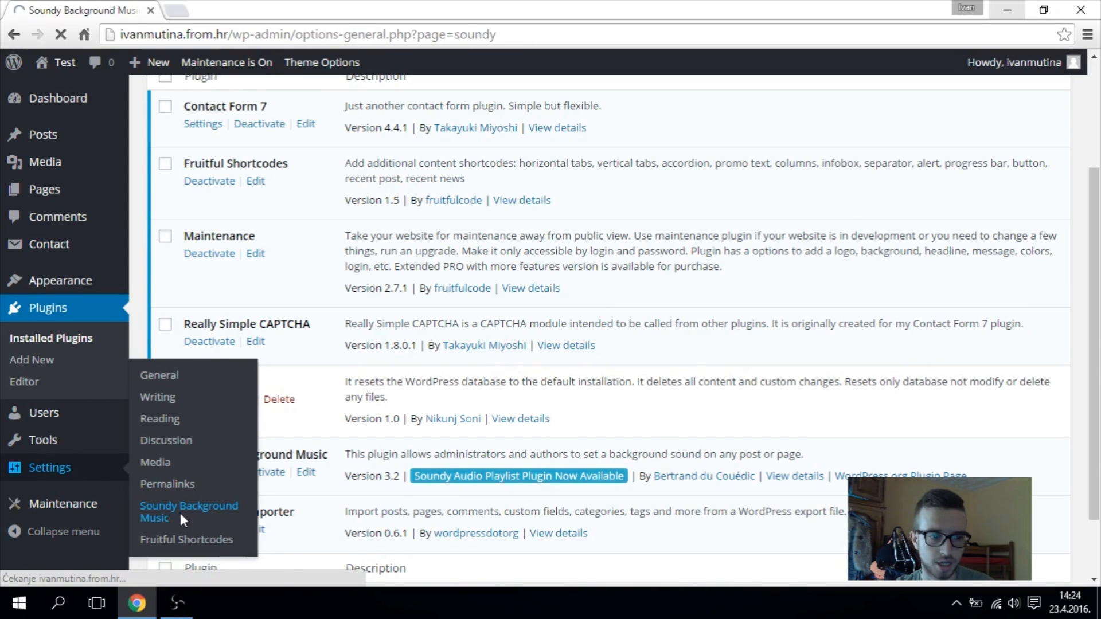
pyautogui.click(188, 512)
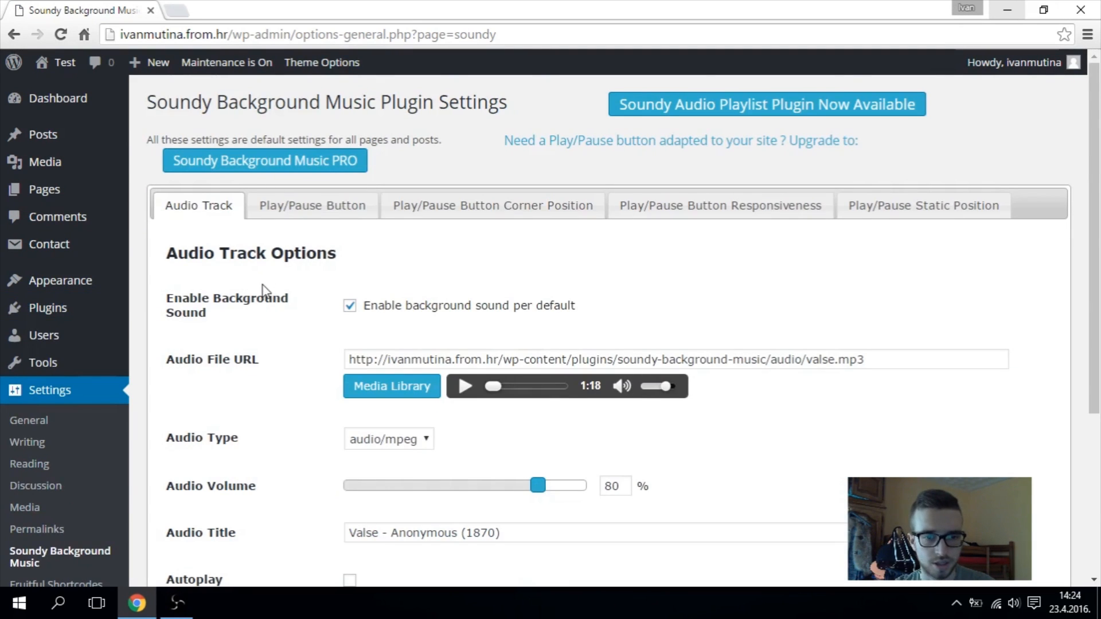
pyautogui.scroll(-3)
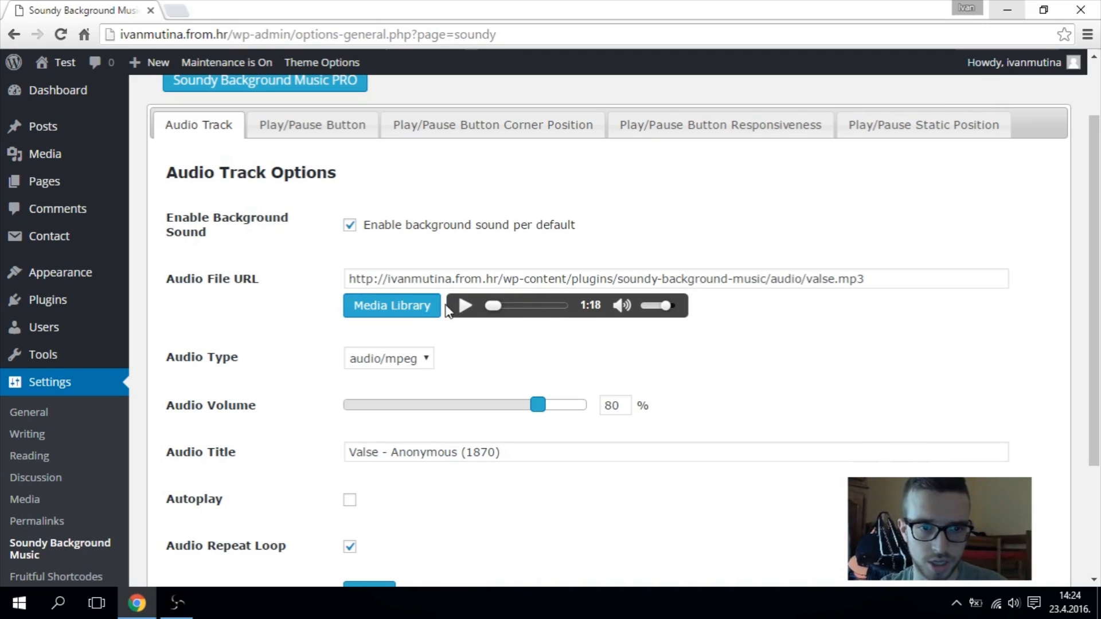
pyautogui.click(466, 305)
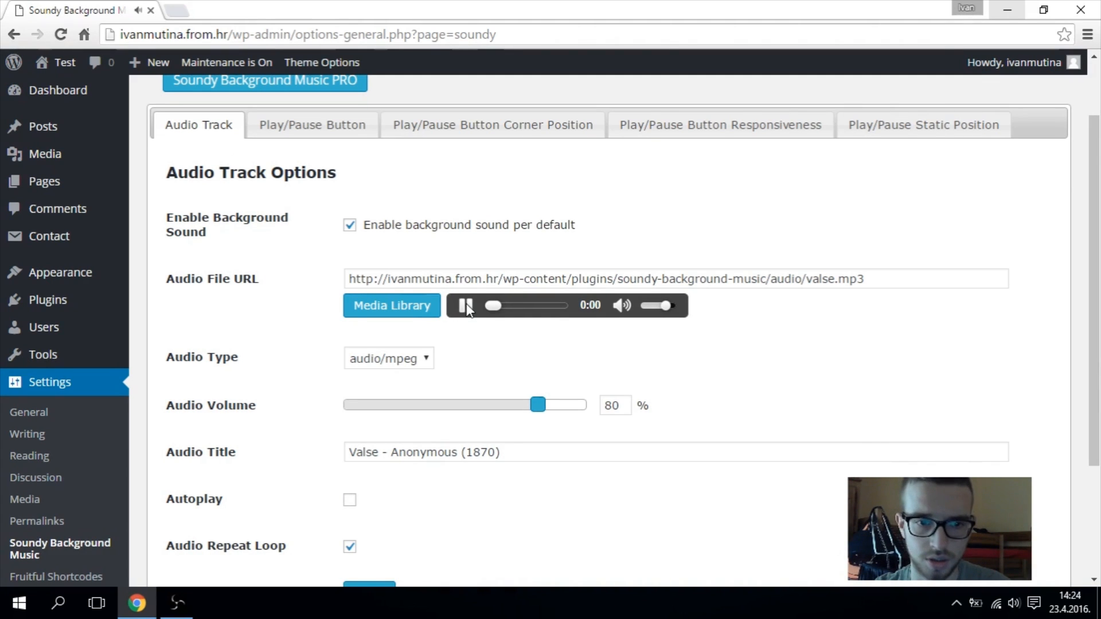
pyautogui.click(470, 306)
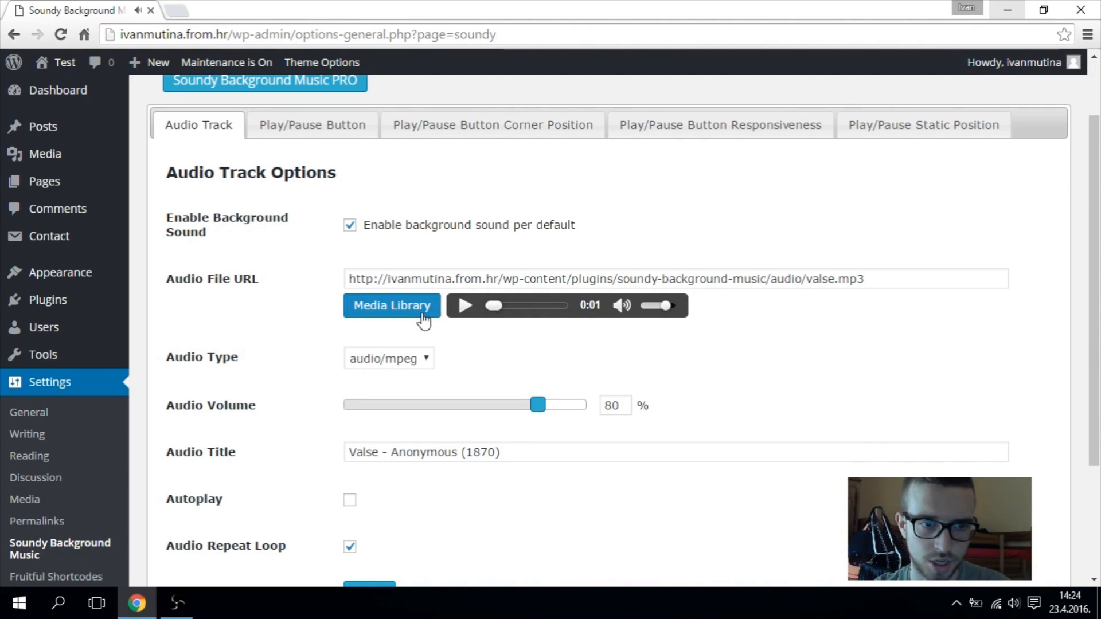
pyautogui.click(392, 305)
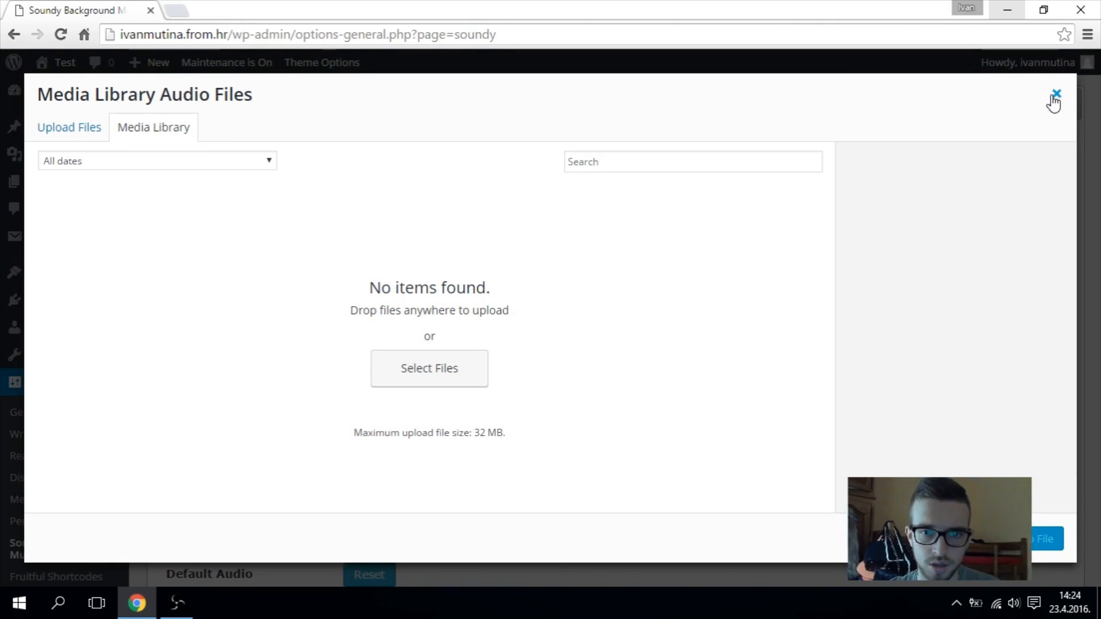
pyautogui.click(1055, 93)
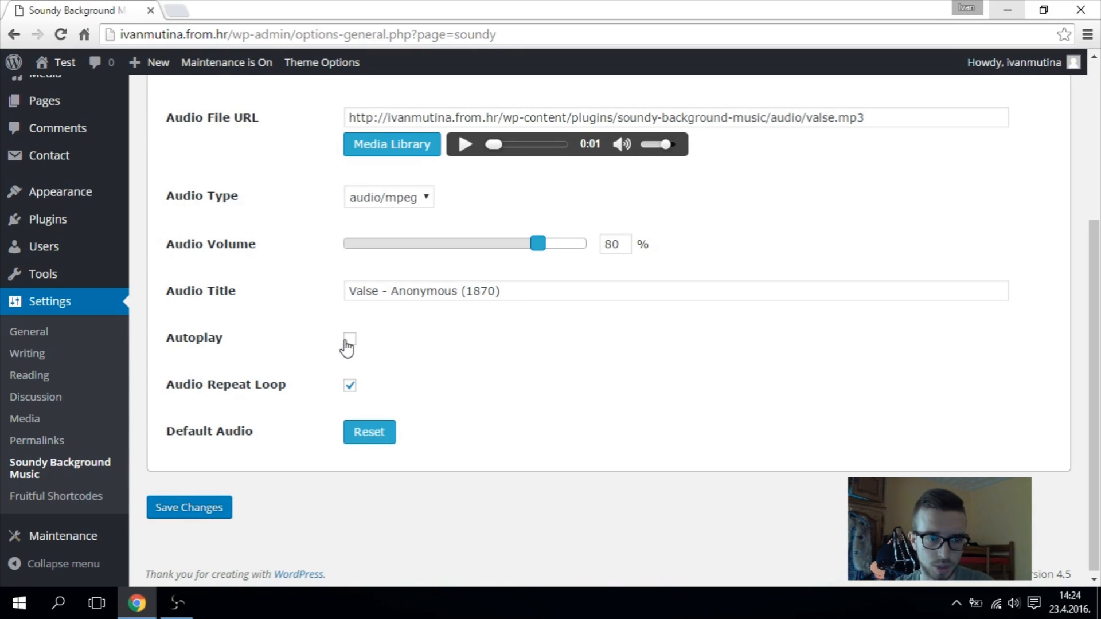
pyautogui.click(349, 338)
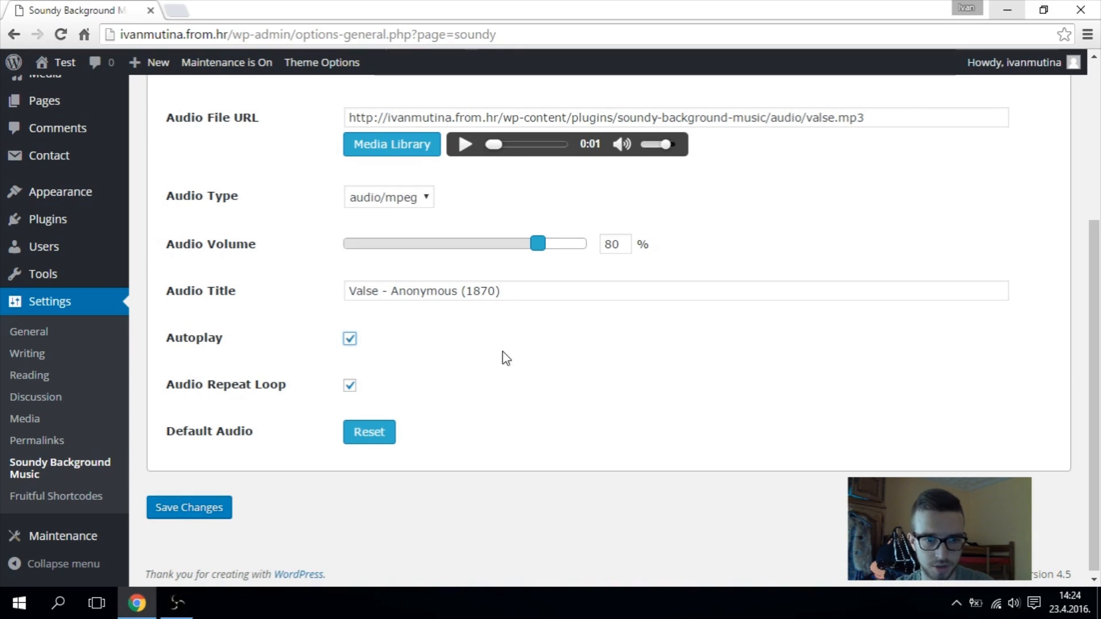
pyautogui.scroll(3)
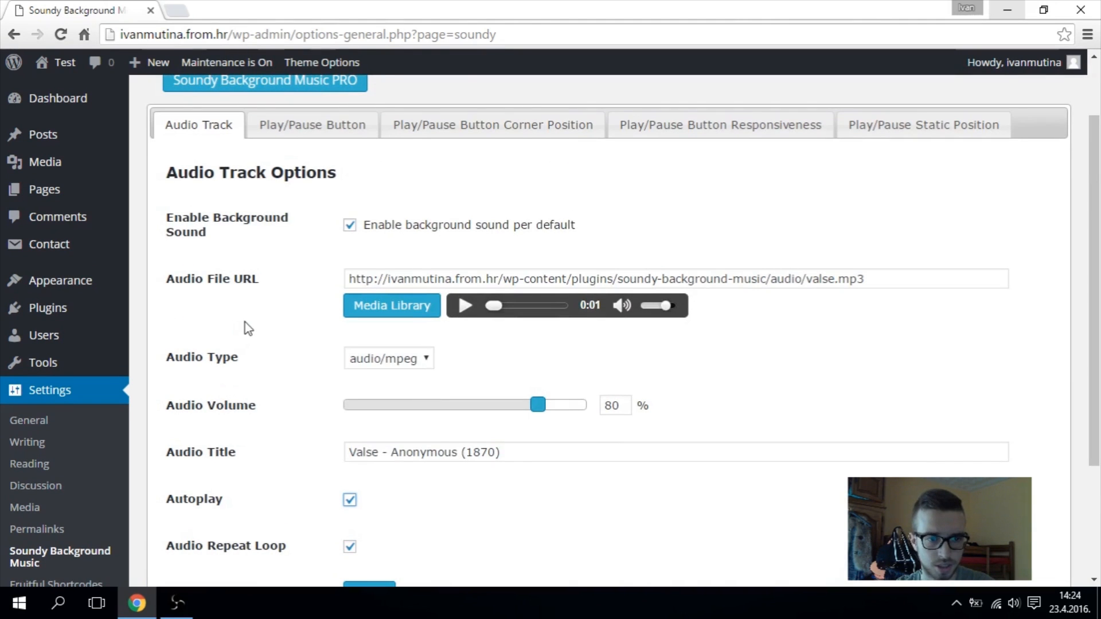
pyautogui.moveTo(479, 131)
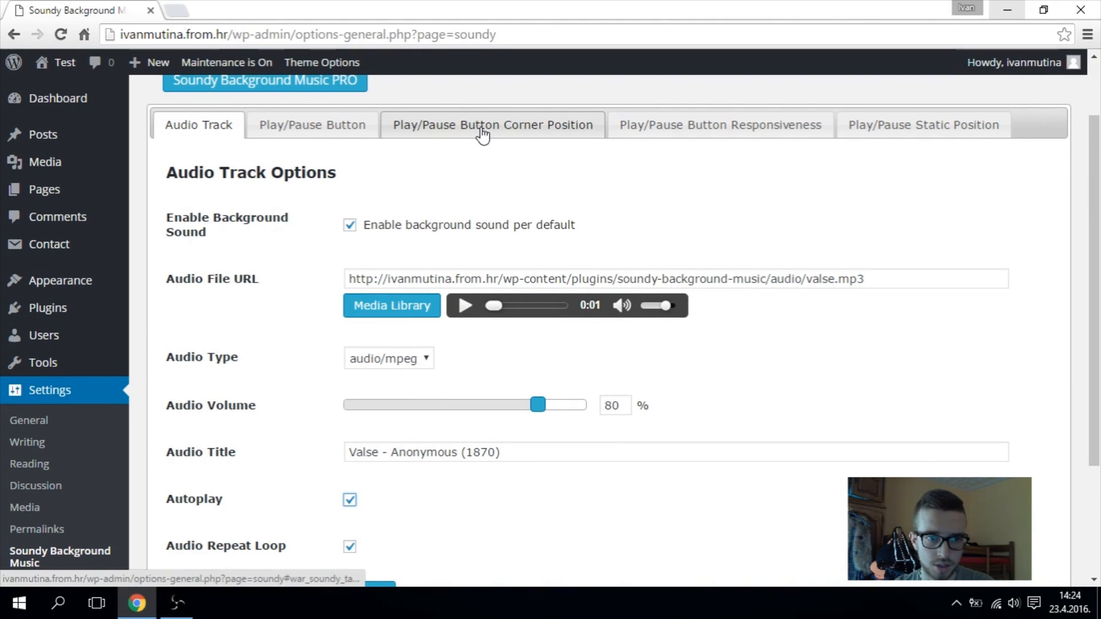
# - Set the play/pause button position to Upper Left Corner and save the Soundy settings
pyautogui.click(491, 125)
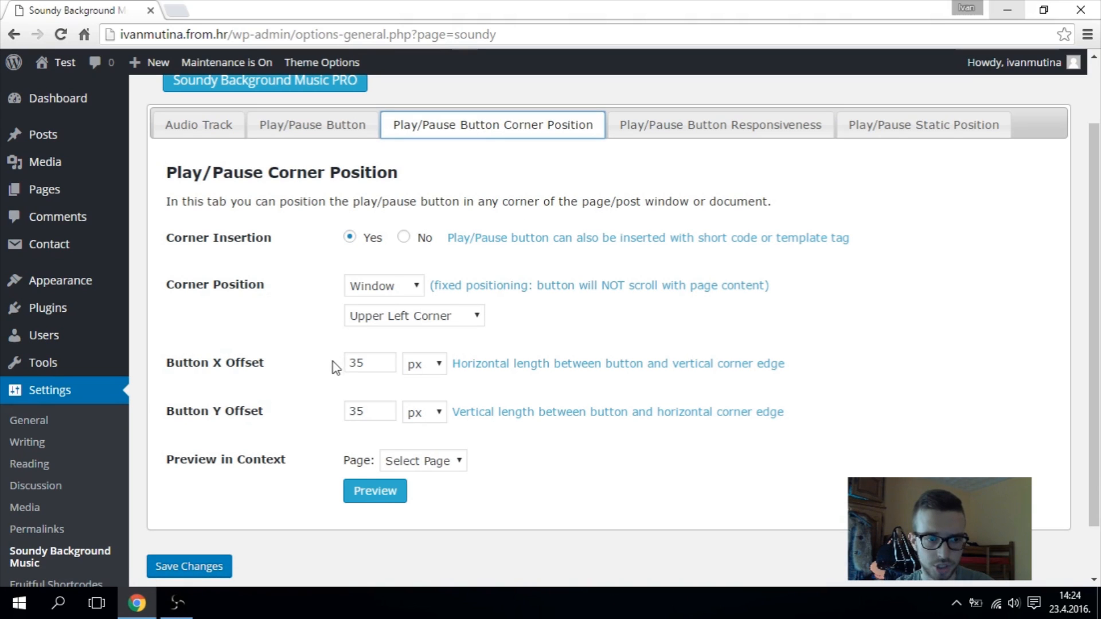
pyautogui.moveTo(406, 343)
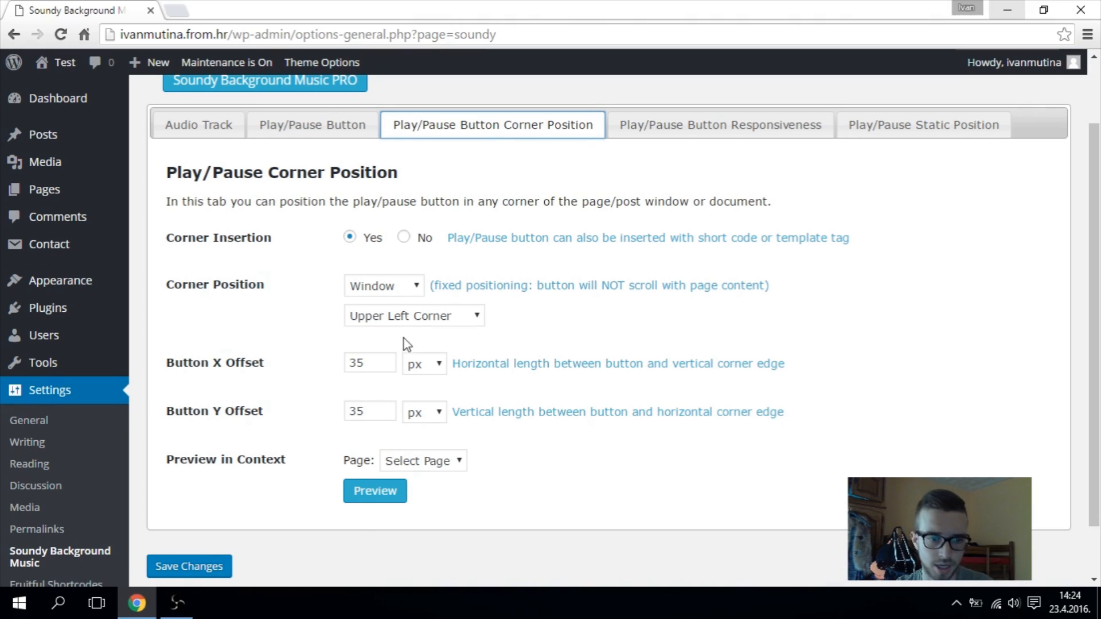
pyautogui.click(413, 316)
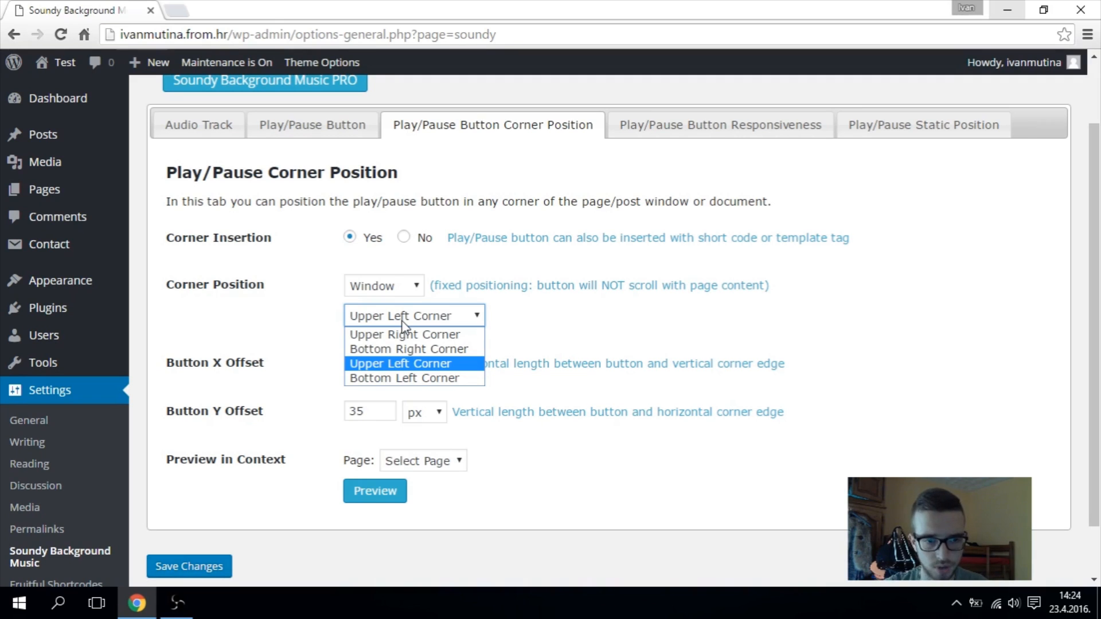
pyautogui.click(399, 363)
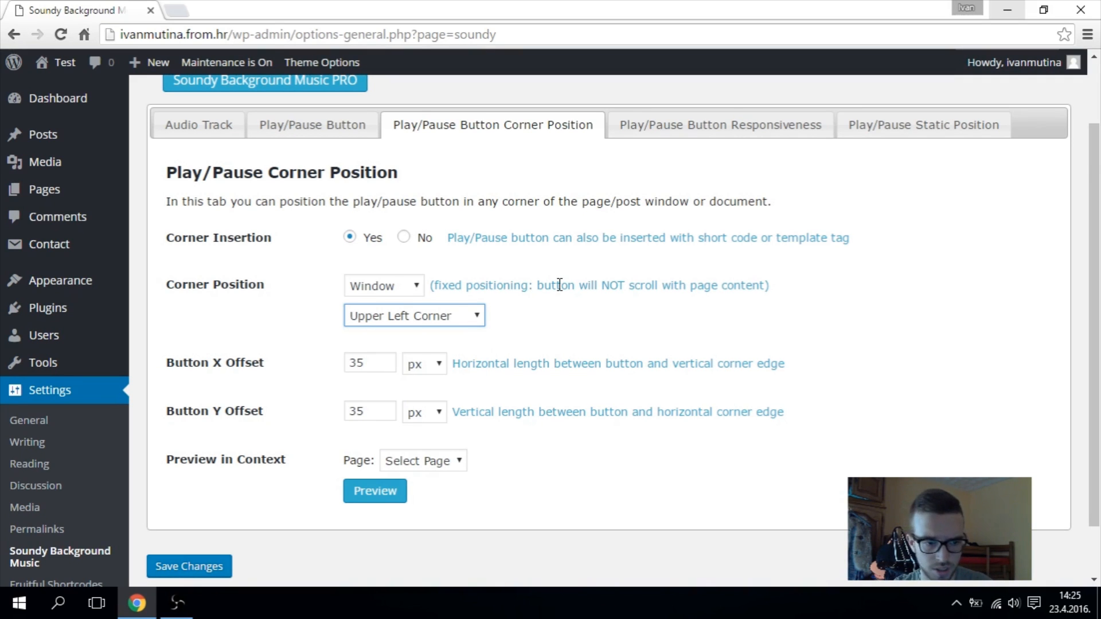
pyautogui.scroll(-3)
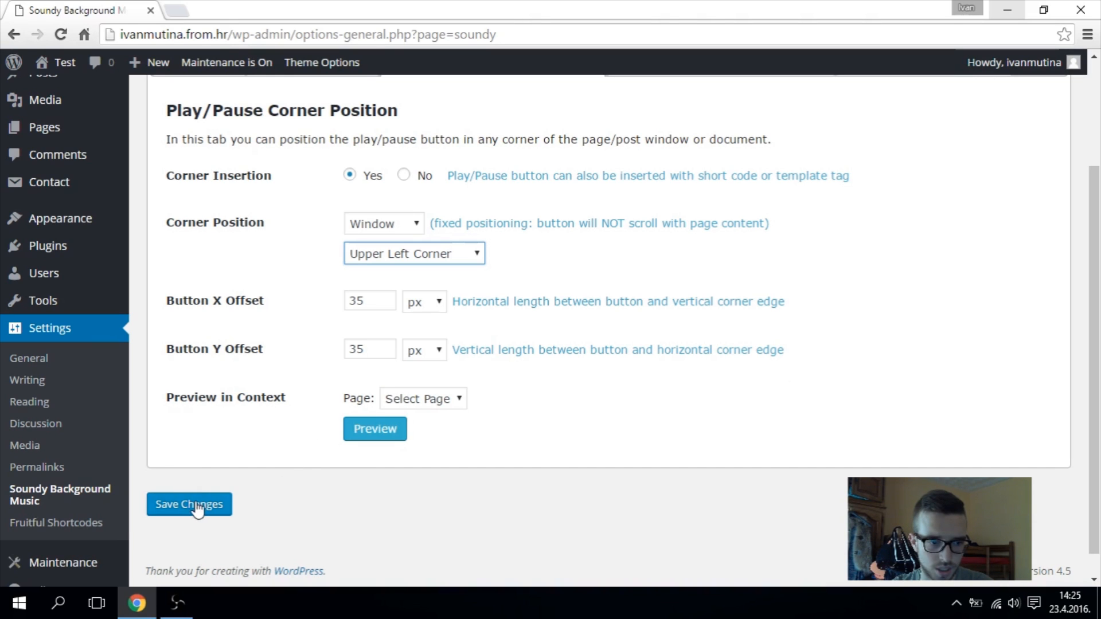
pyautogui.click(190, 505)
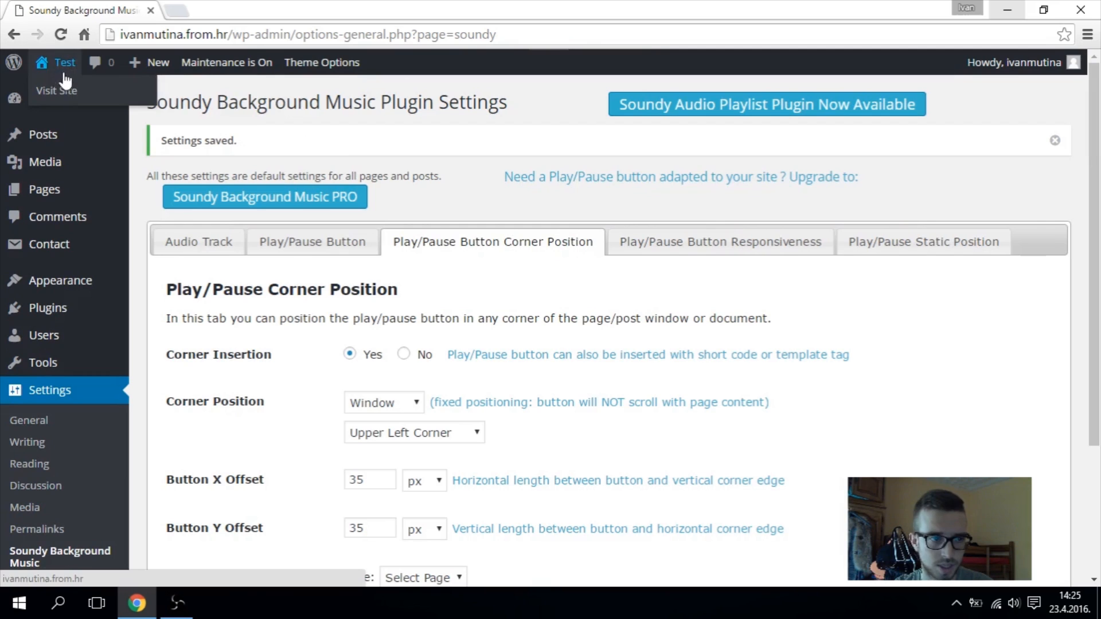
# - Visit the live front page to confirm the play/pause control shows in the upper left
pyautogui.click(56, 91)
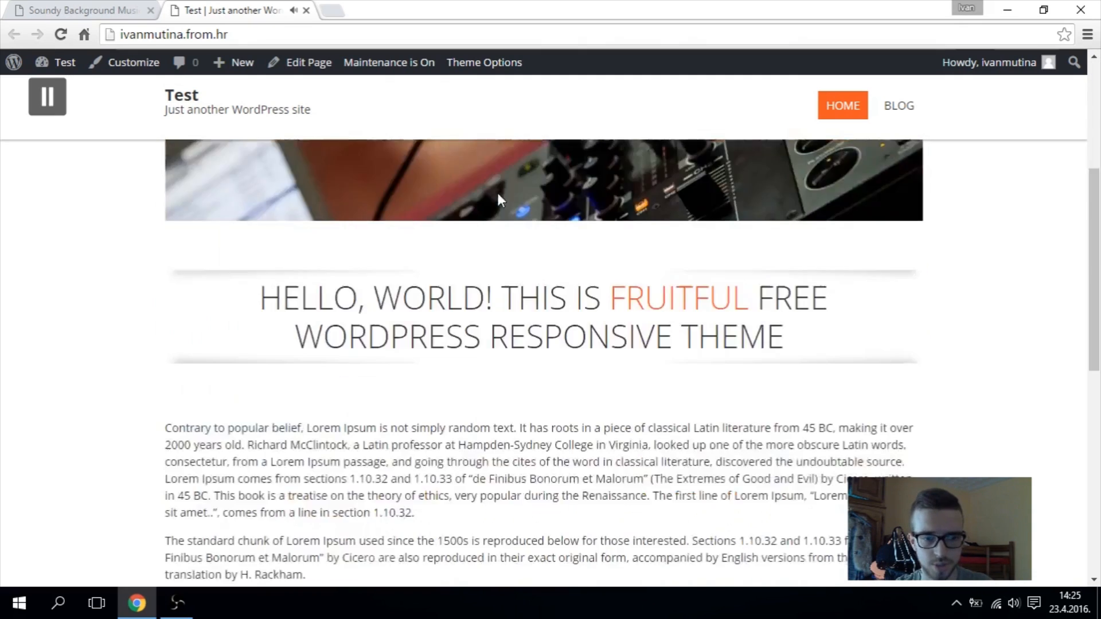
pyautogui.scroll(-3)
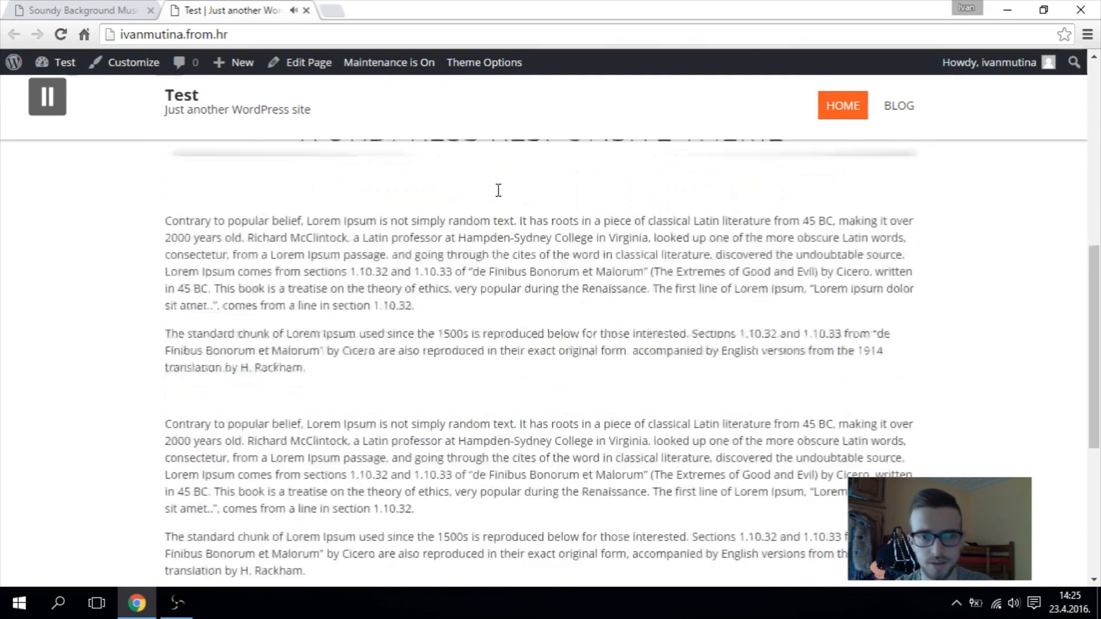
pyautogui.scroll(-3)
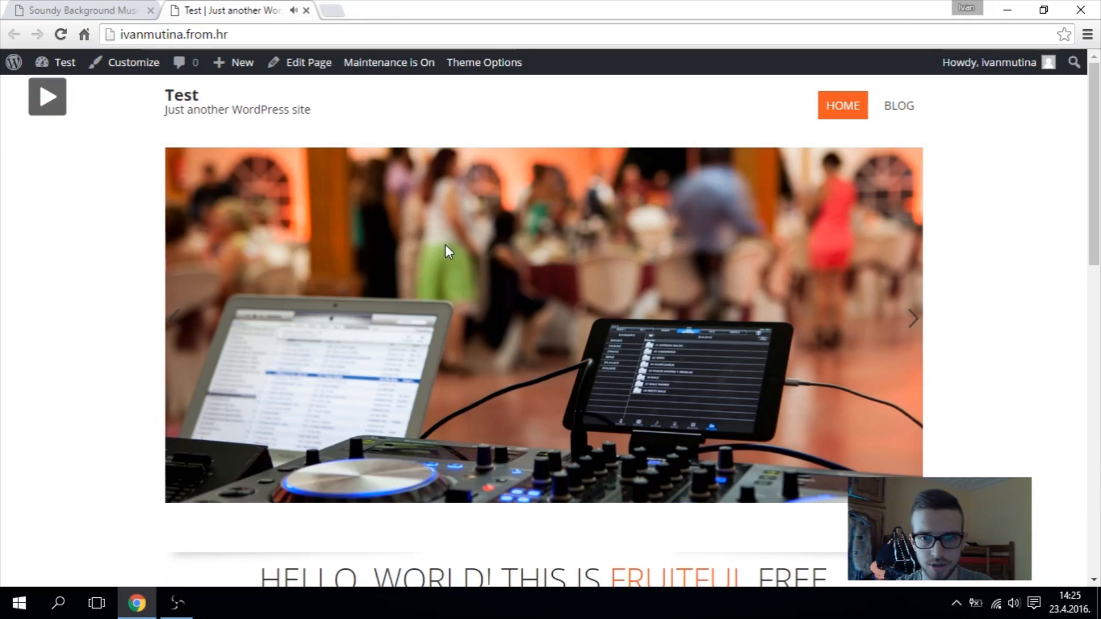
pyautogui.moveTo(520, 246)
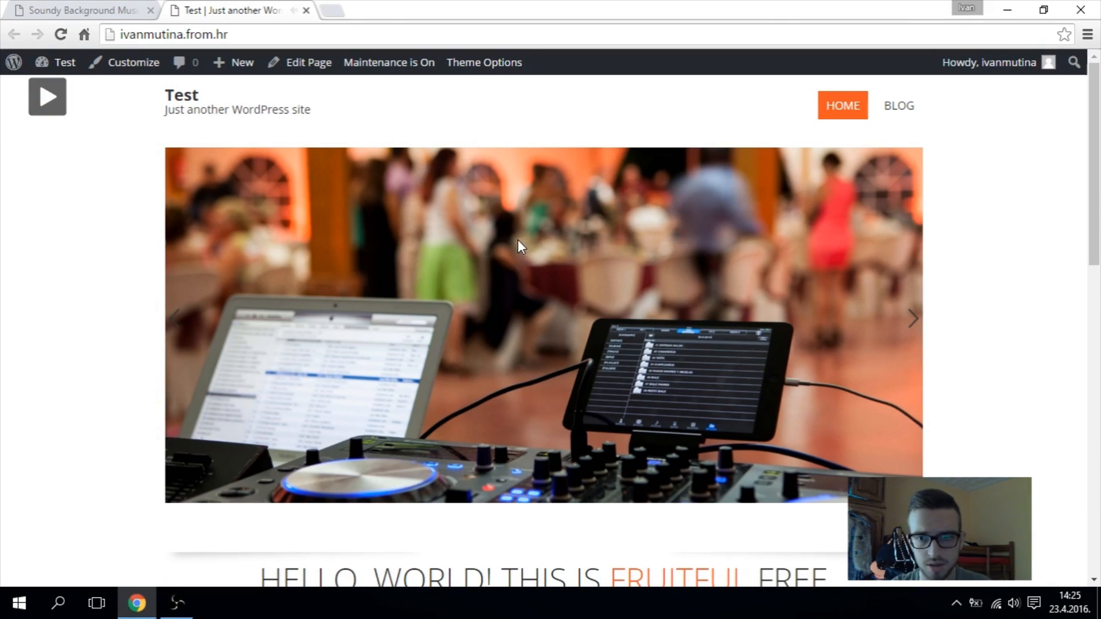
pyautogui.scroll(-3)
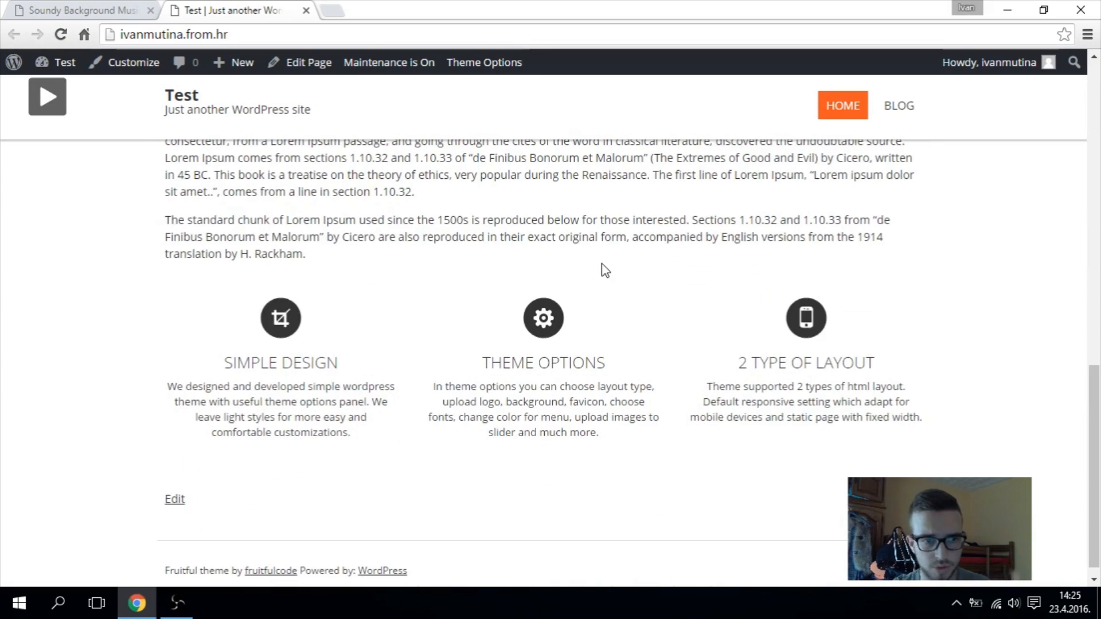
pyautogui.scroll(3)
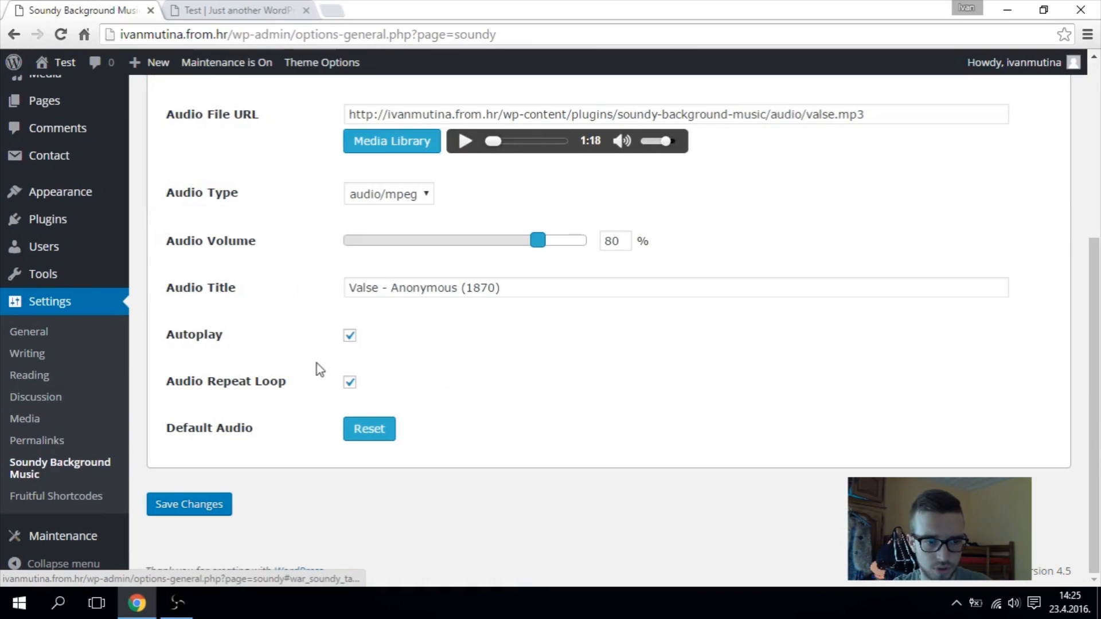
# - Save the audio track settings, play and pause the music on the reloaded front page
pyautogui.click(349, 335)
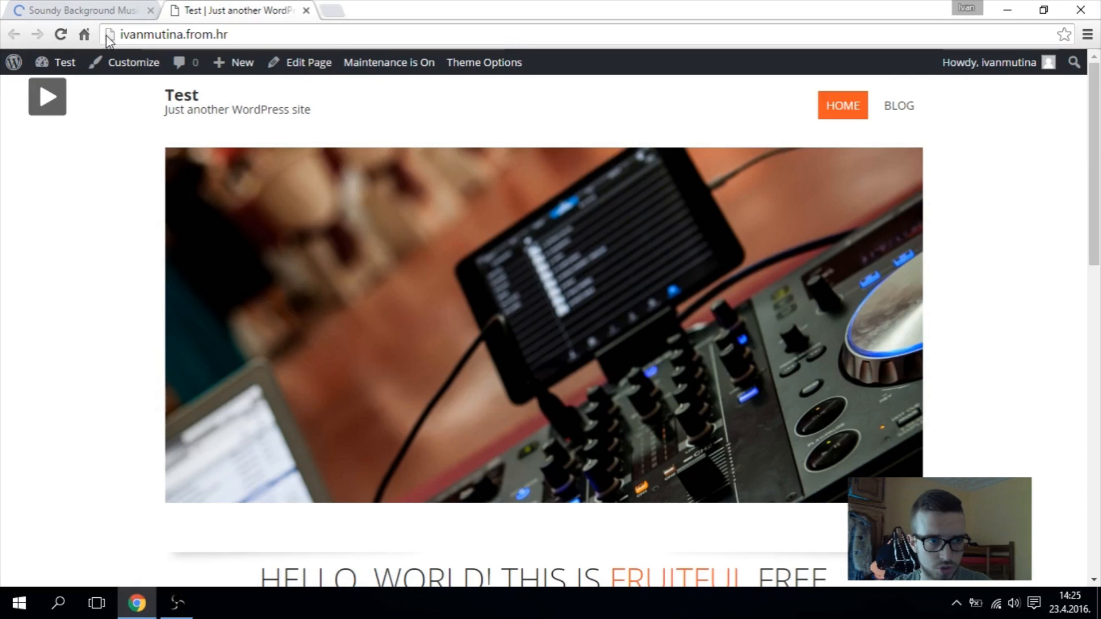
pyautogui.click(58, 33)
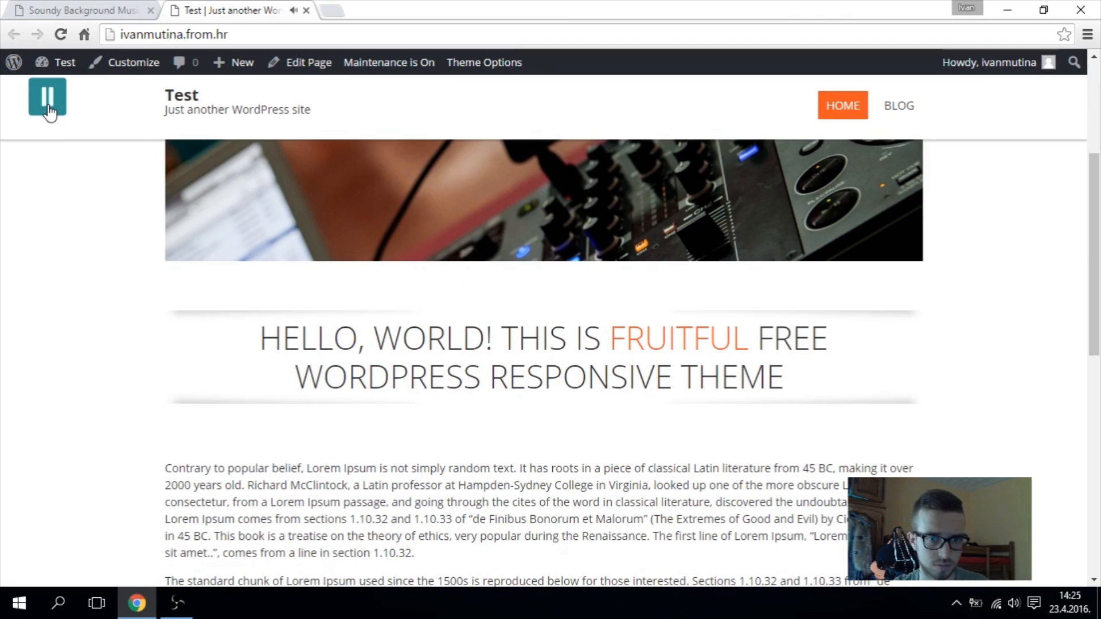
pyautogui.click(47, 97)
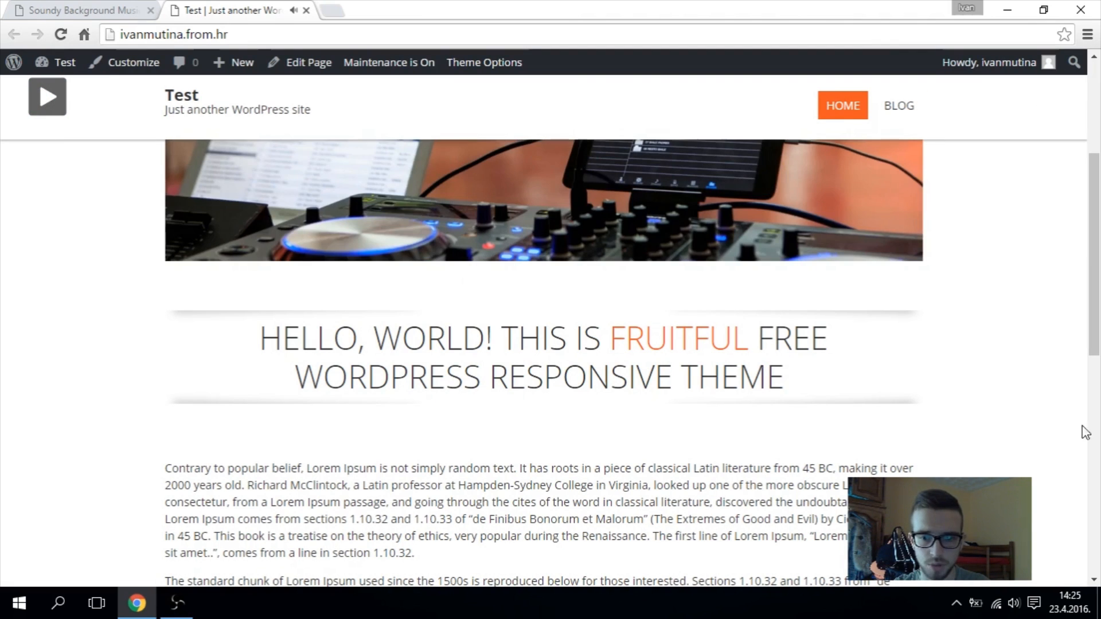
pyautogui.click(81, 11)
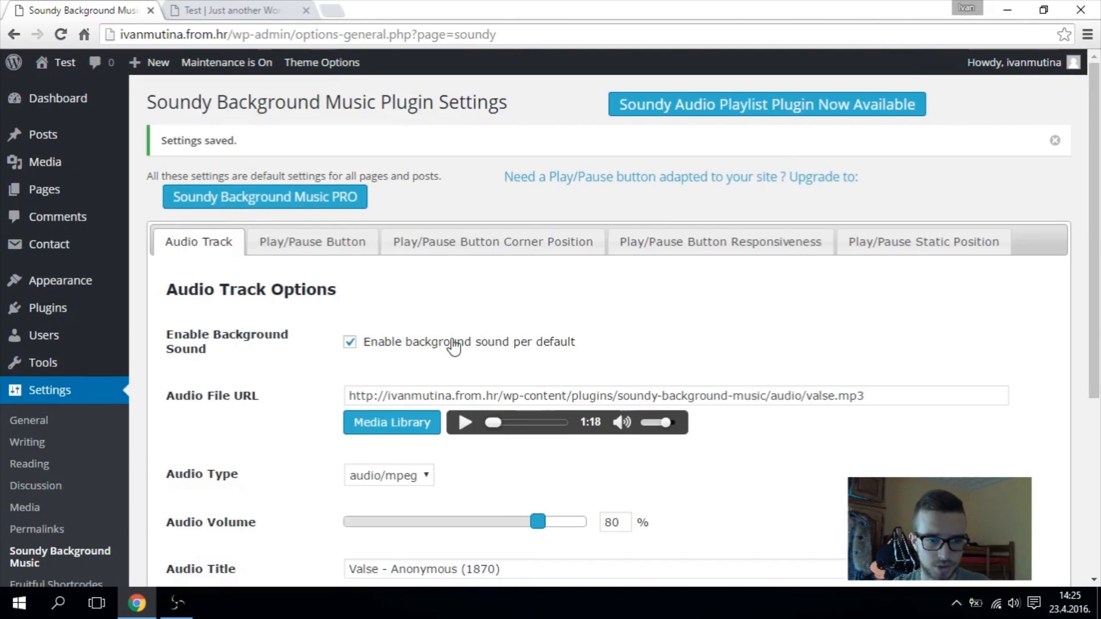
pyautogui.scroll(-3)
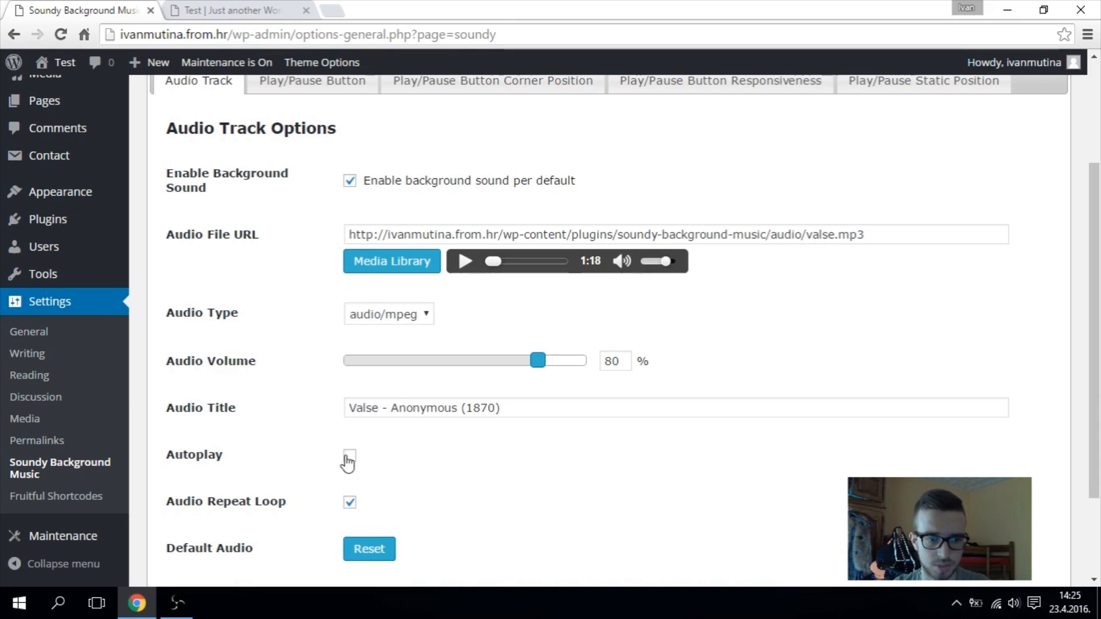